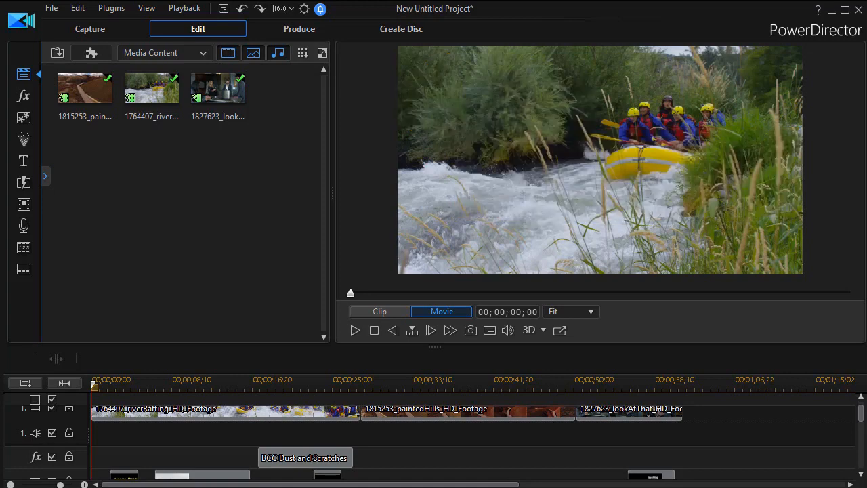
pyautogui.moveTo(196, 303)
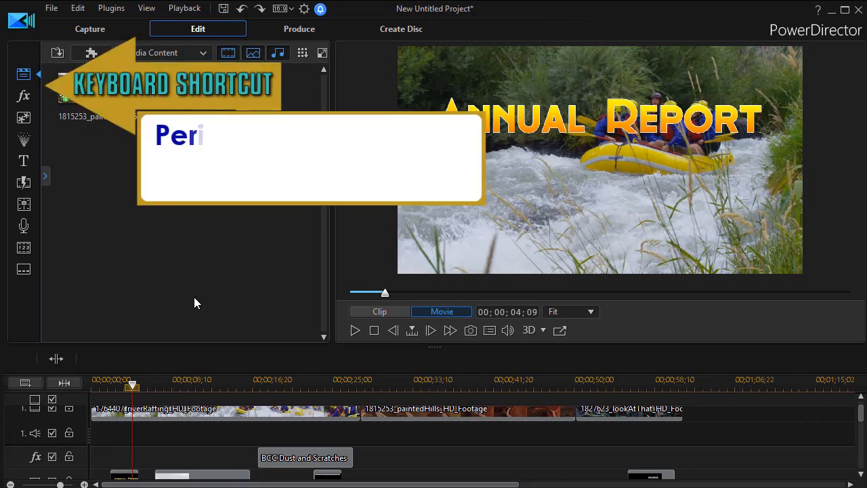
# Step the river rafting playhead forward three frames to about 00;00;04;14.
pyautogui.press('period')
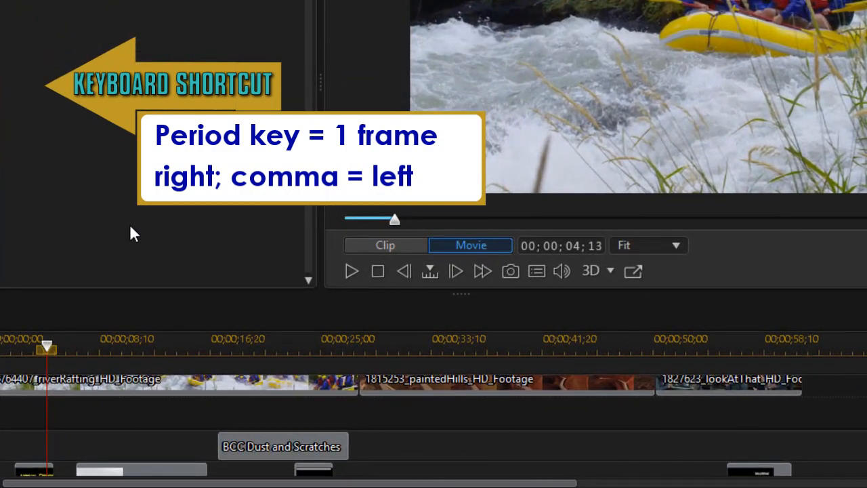
pyautogui.press('period')
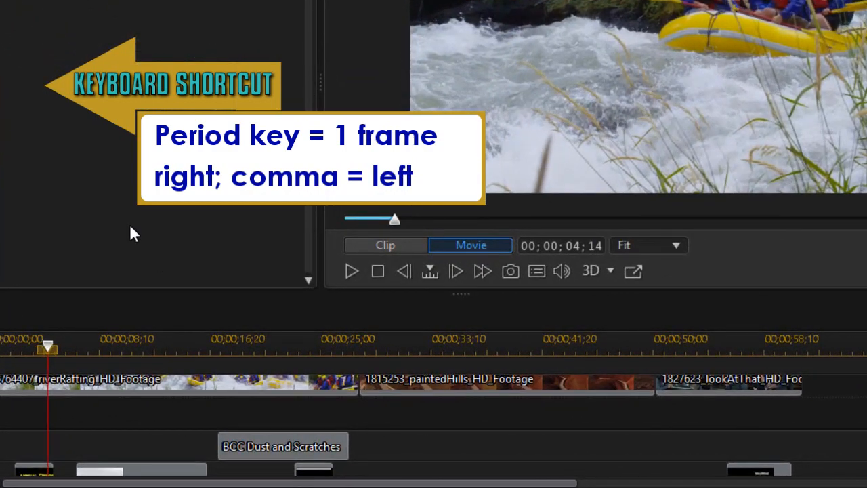
pyautogui.press('period')
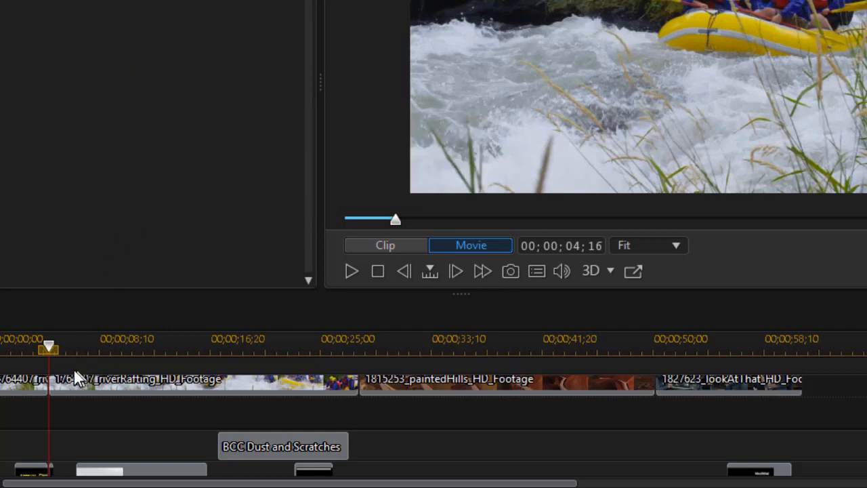
pyautogui.moveTo(74, 386)
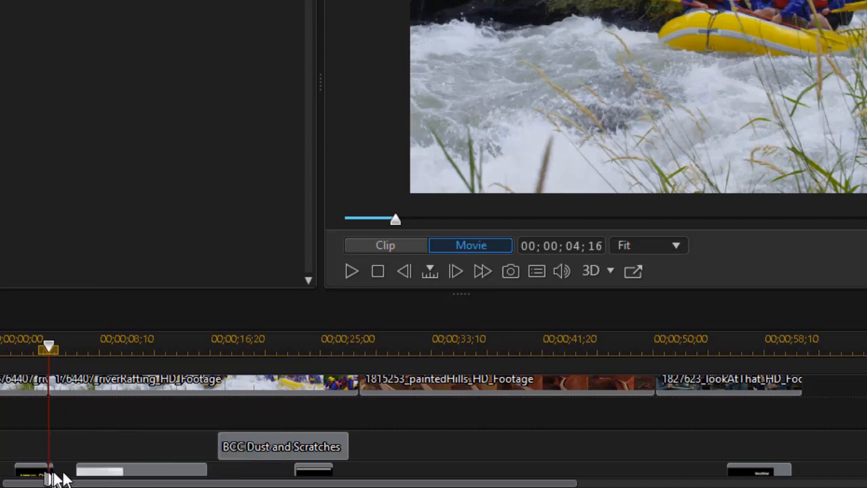
pyautogui.moveTo(88, 430)
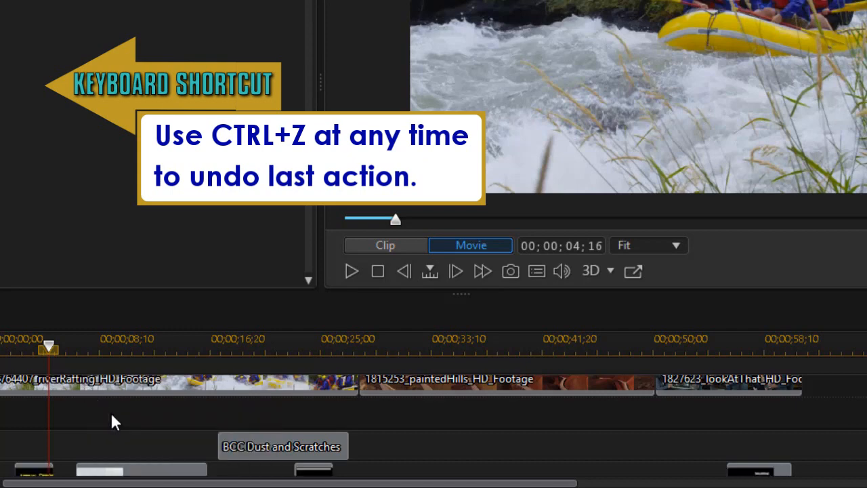
pyautogui.moveTo(78, 376)
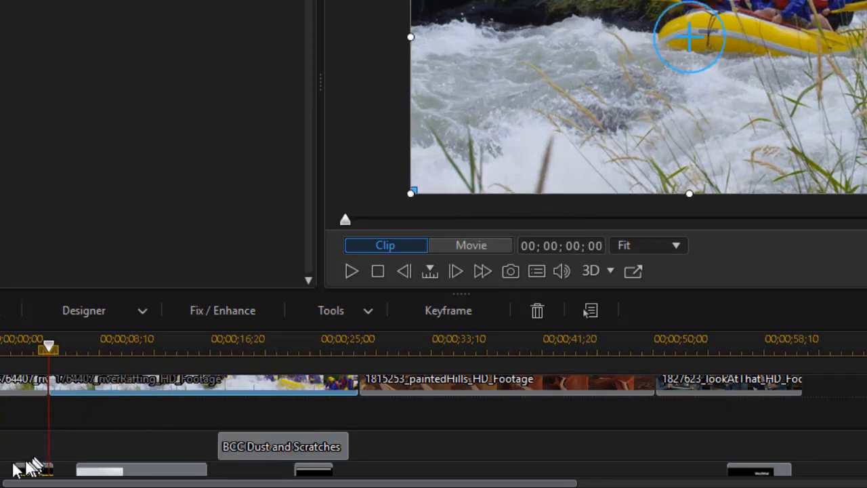
pyautogui.moveTo(65, 433)
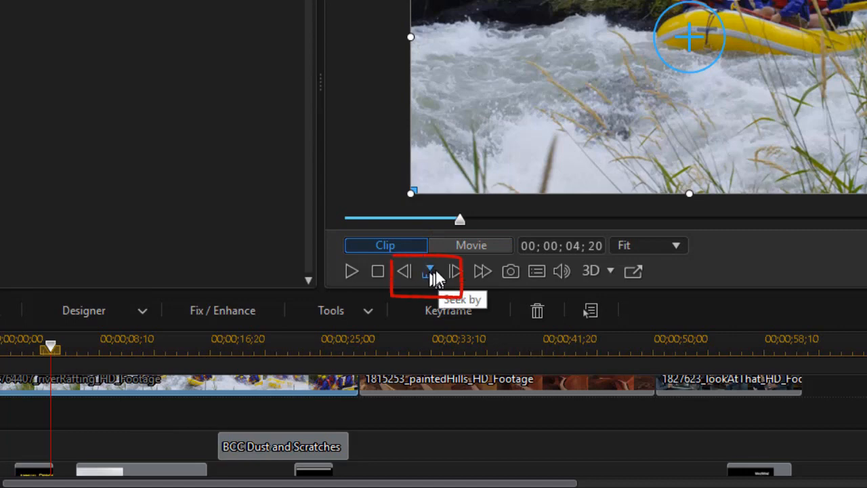
# Switch seeking to seconds and advance the river rafting clip to 00;00;09;20.
pyautogui.click(431, 271)
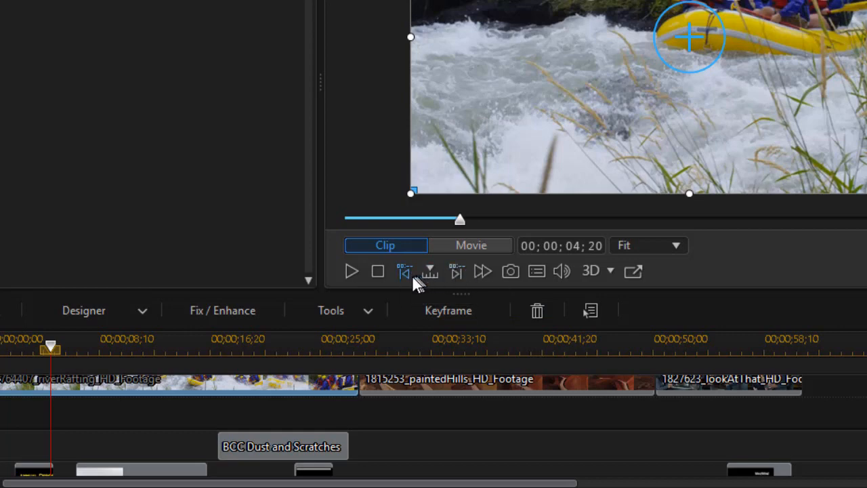
pyautogui.moveTo(464, 271)
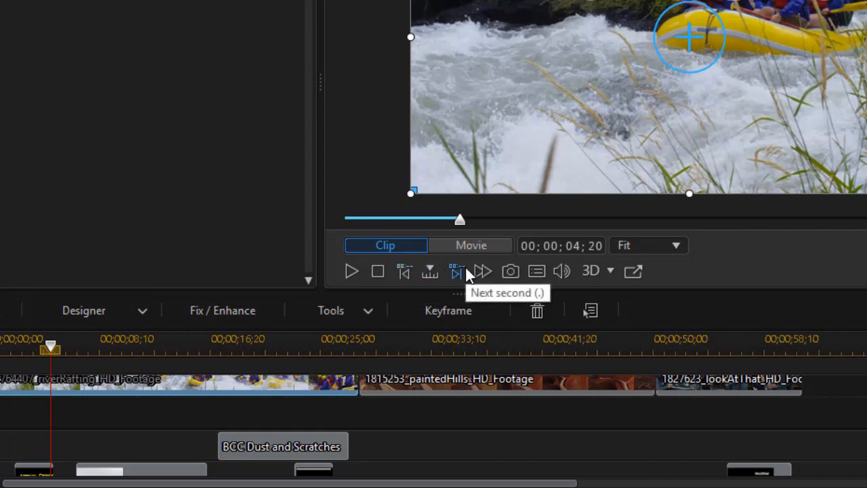
pyautogui.click(457, 271)
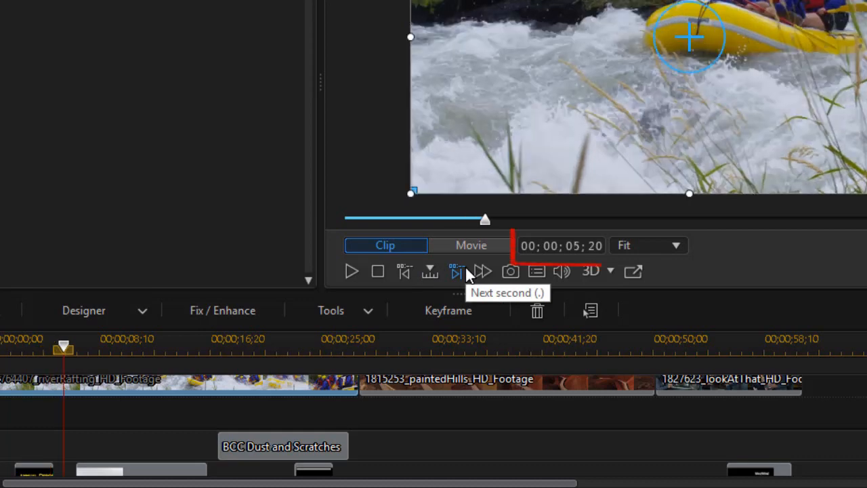
pyautogui.click(457, 271)
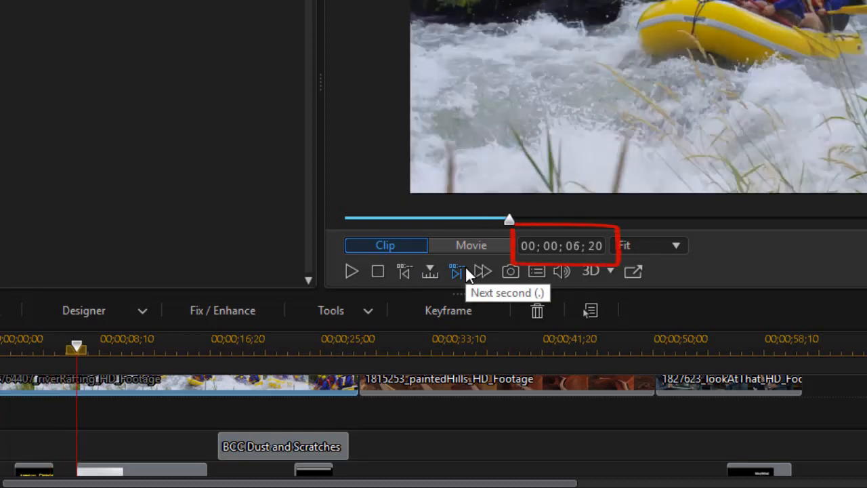
pyautogui.click(456, 271)
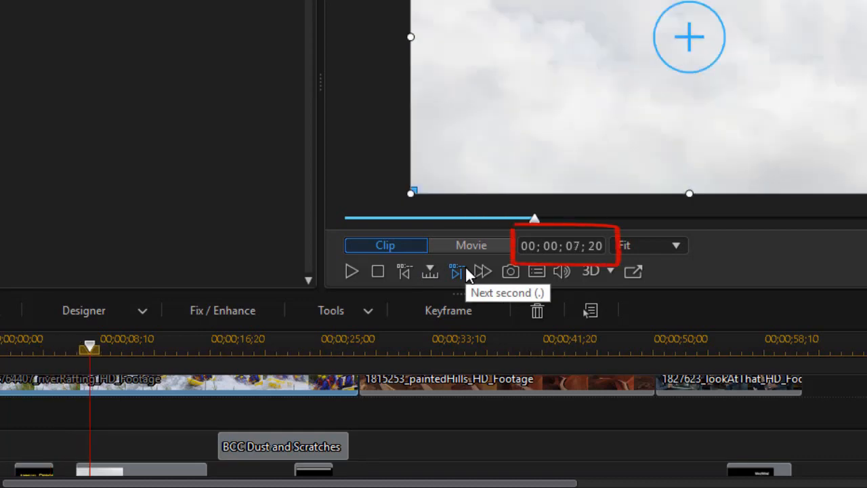
pyautogui.click(457, 271)
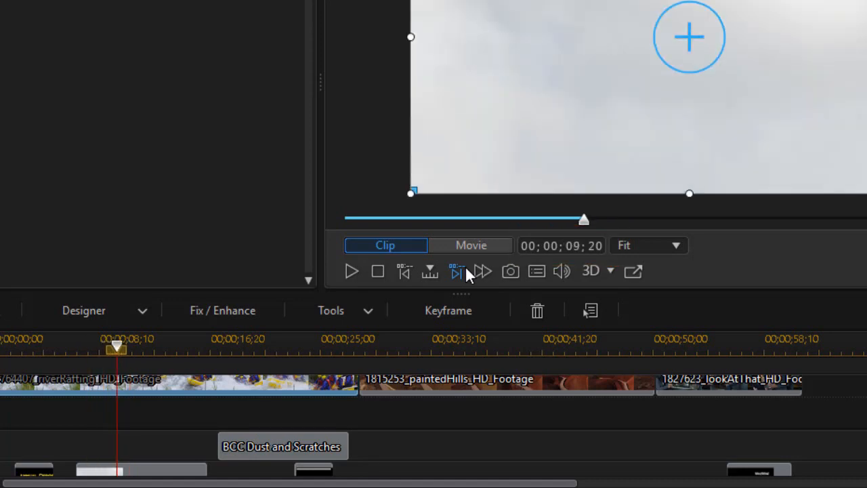
pyautogui.moveTo(430, 271)
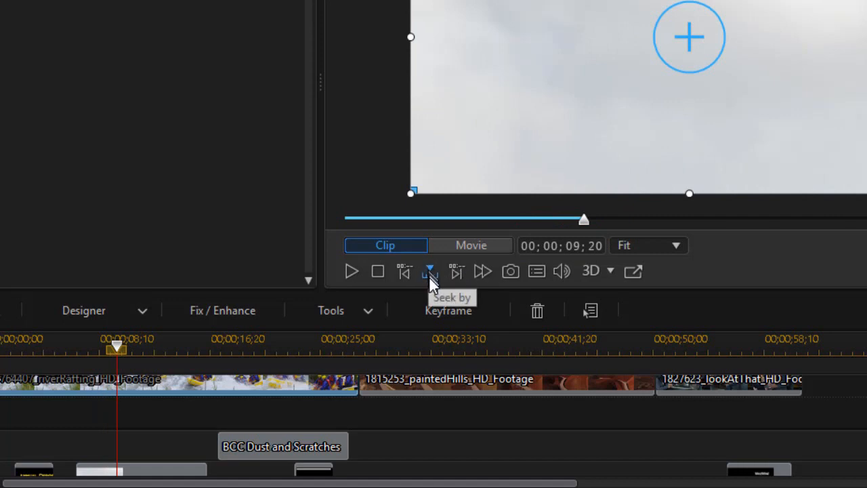
# Return the preview to whole-movie mode with the playhead at 00;00;00;00.
pyautogui.click(430, 270)
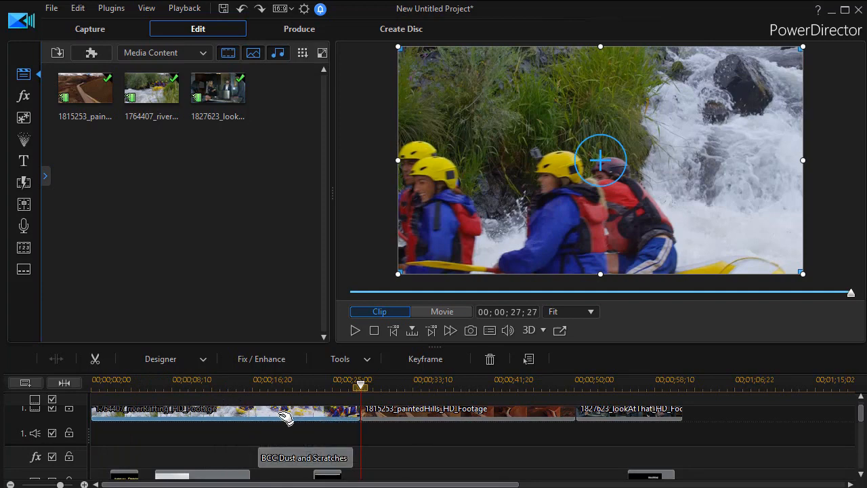
pyautogui.moveTo(406, 335)
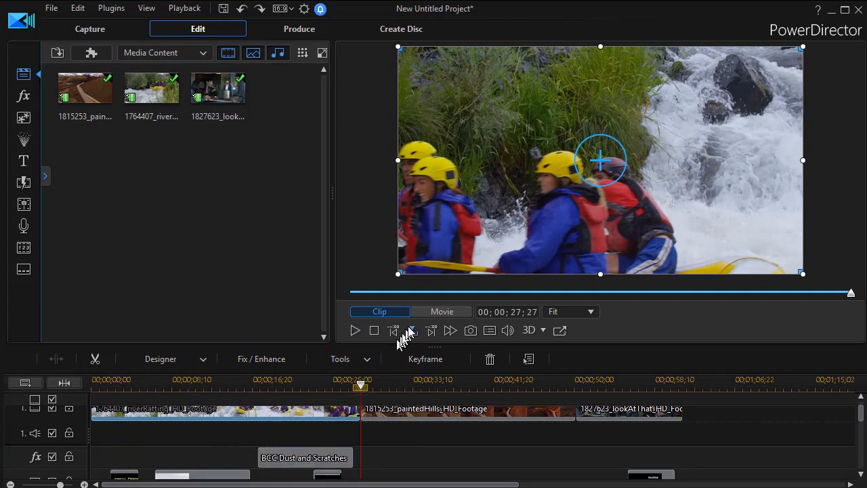
pyautogui.click(441, 311)
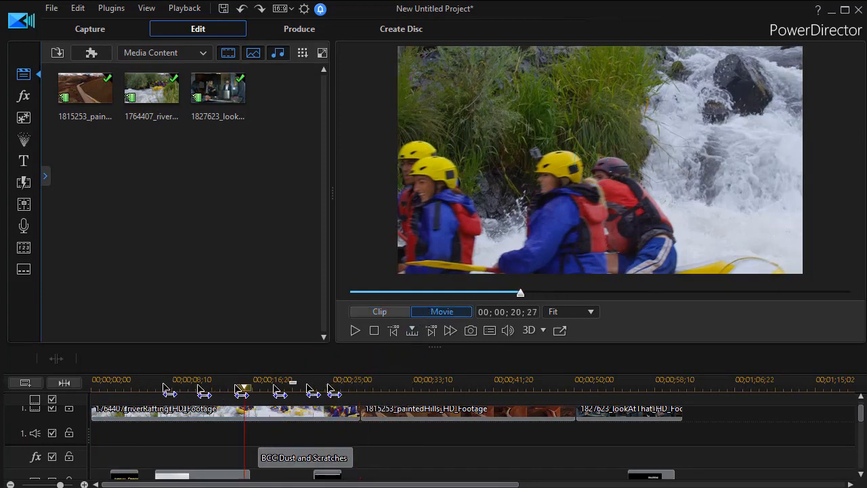
pyautogui.click(64, 382)
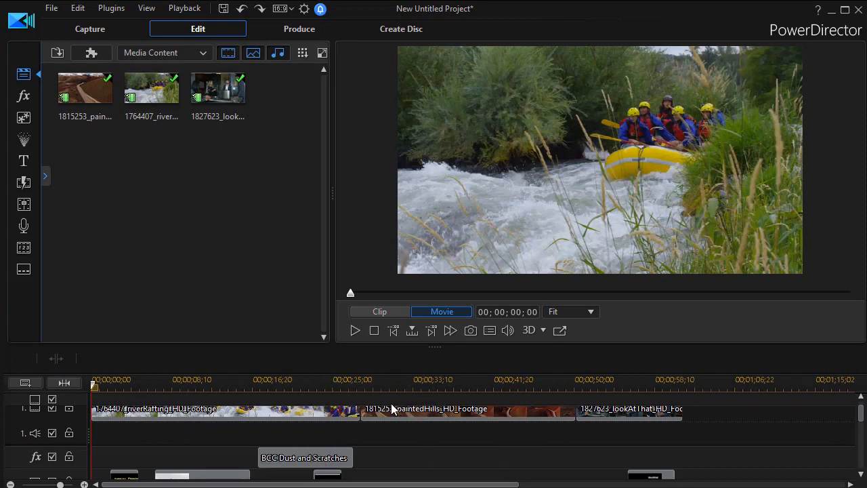
# Seek by seconds and step the movie preview forward to 00;00;32;00 in painted hills.
pyautogui.click(412, 330)
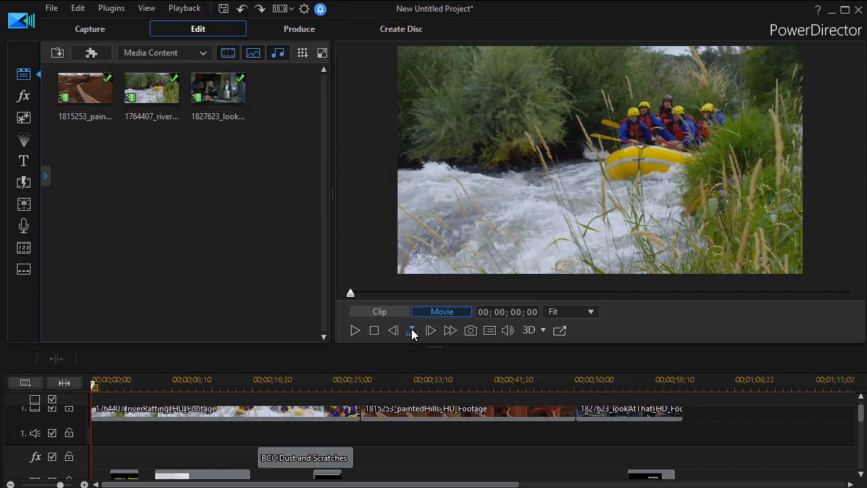
pyautogui.moveTo(412, 330)
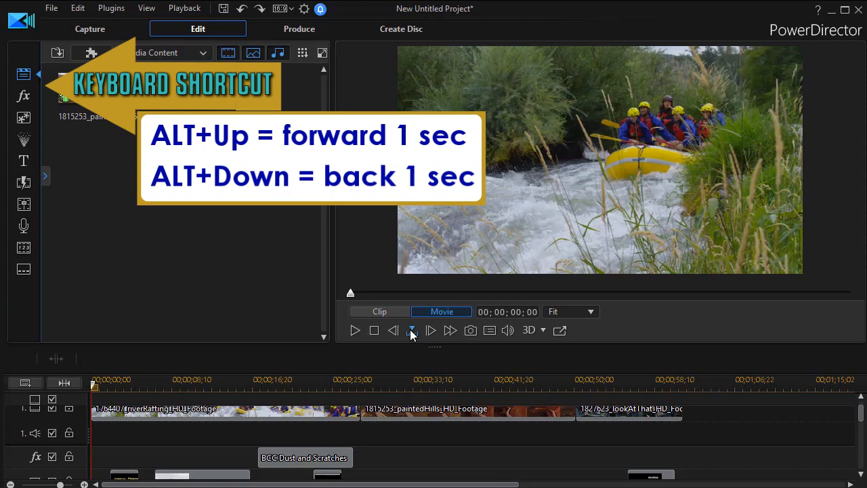
pyautogui.press('alt+Up')
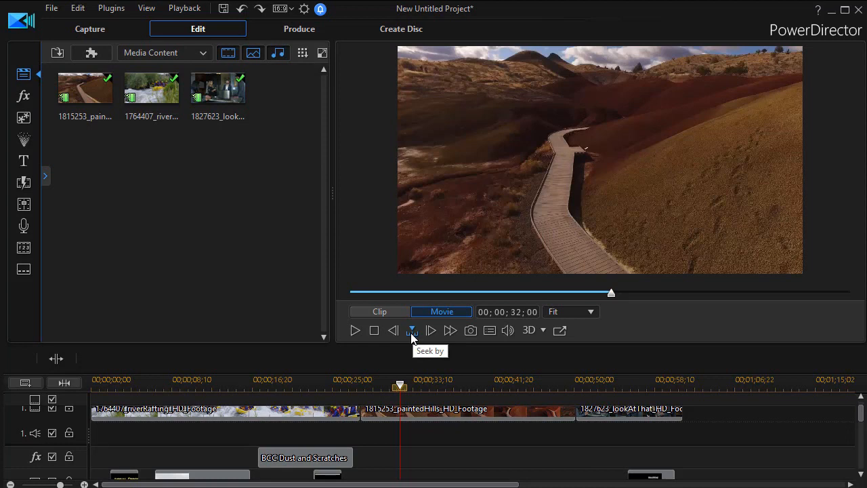
pyautogui.moveTo(359, 365)
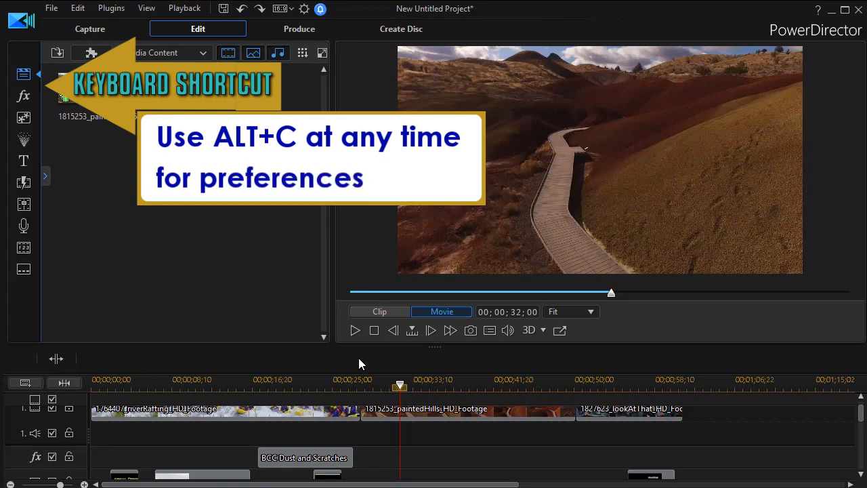
pyautogui.press('alt+c')
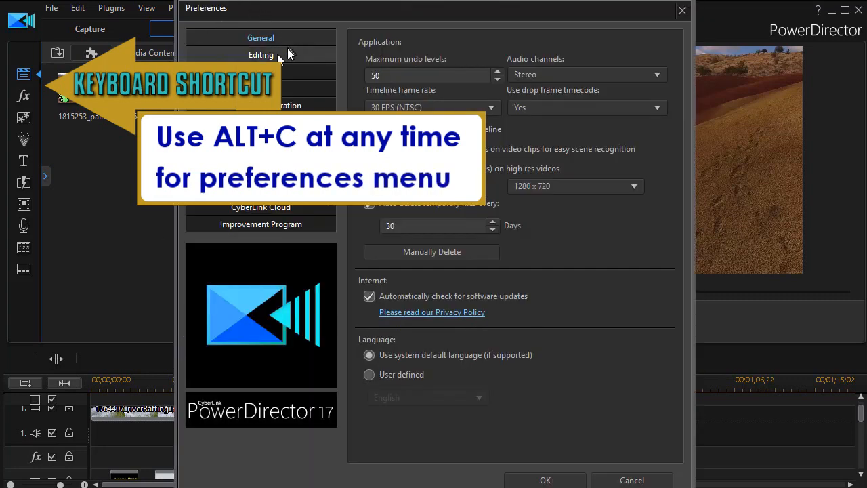
pyautogui.click(261, 55)
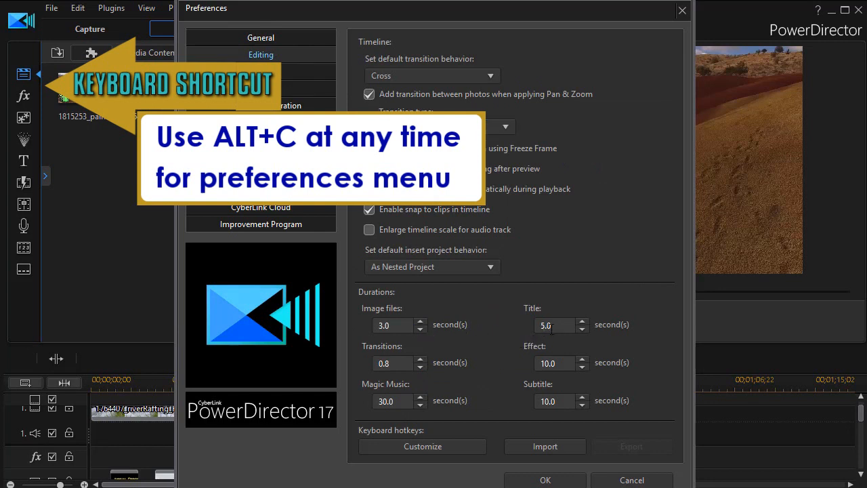
pyautogui.moveTo(547, 357)
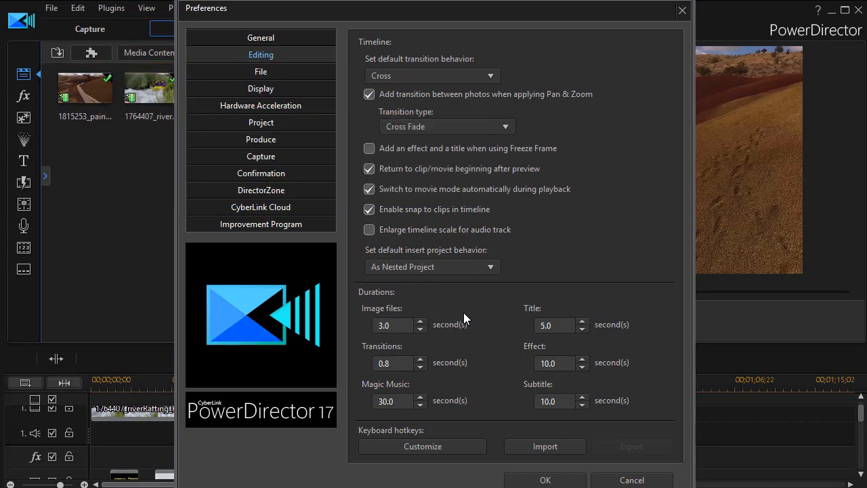
pyautogui.moveTo(559, 387)
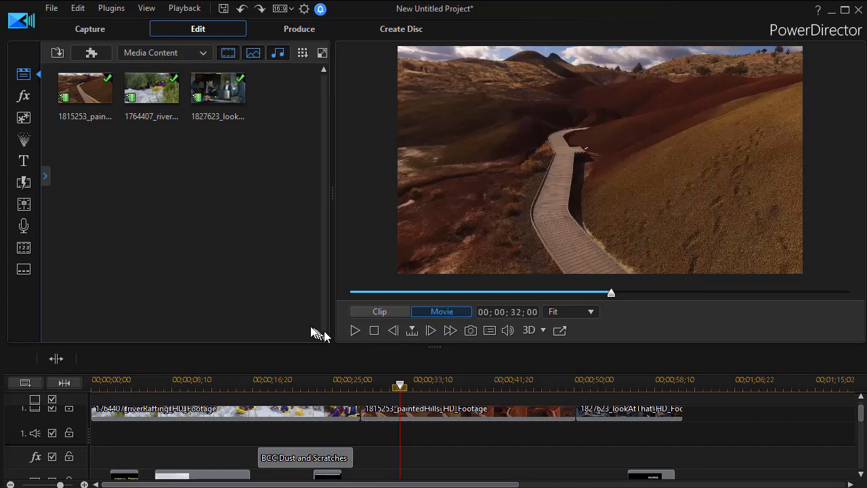
pyautogui.moveTo(237, 279)
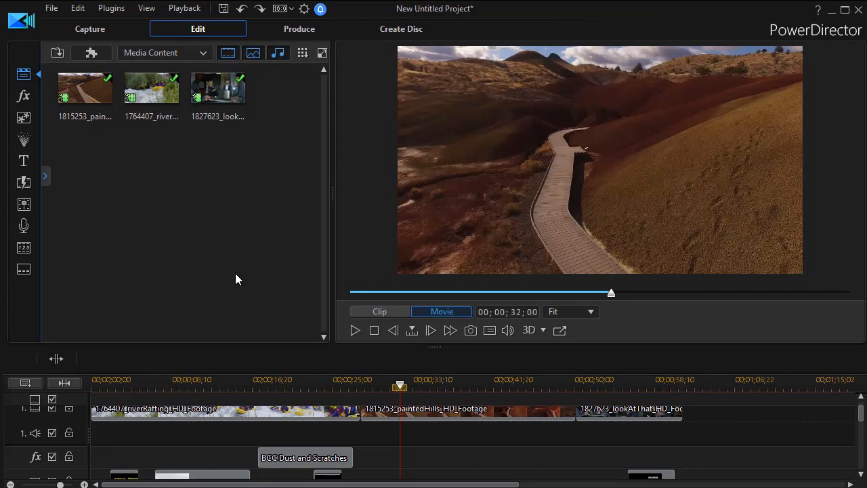
pyautogui.moveTo(254, 259)
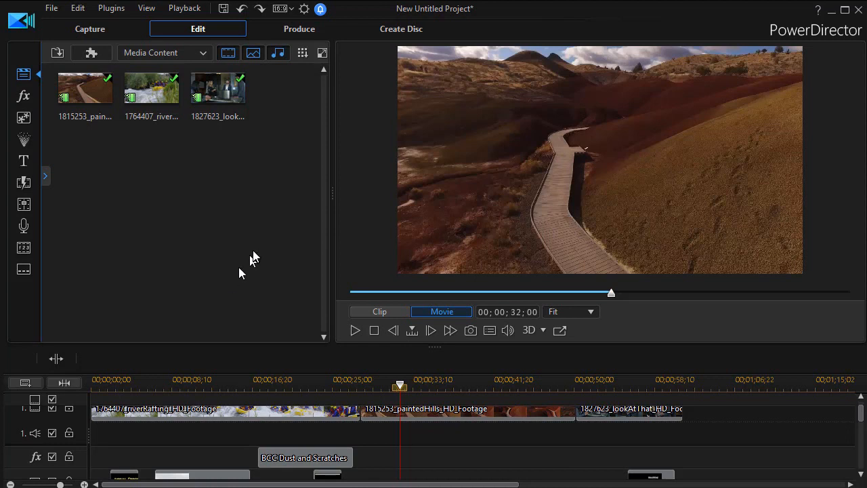
pyautogui.moveTo(225, 268)
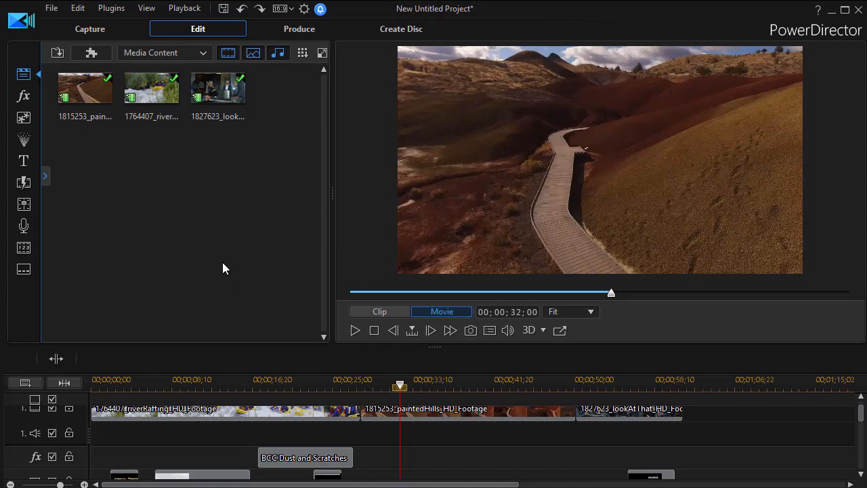
pyautogui.moveTo(219, 266)
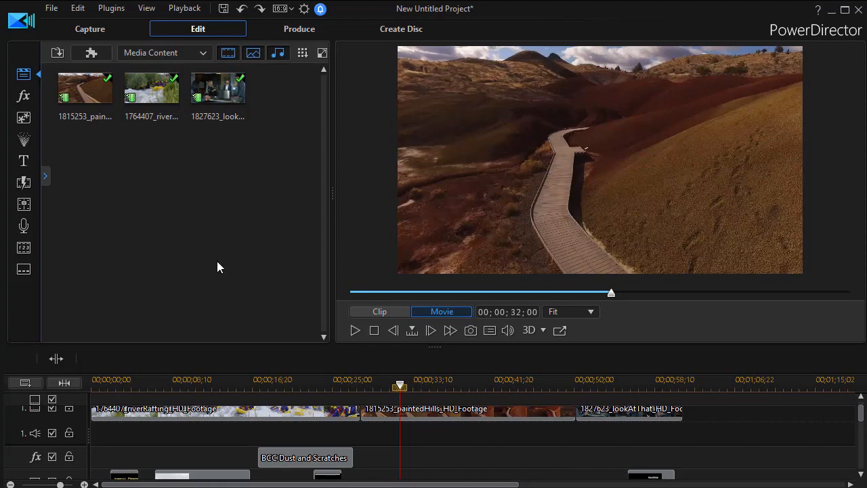
pyautogui.moveTo(368, 379)
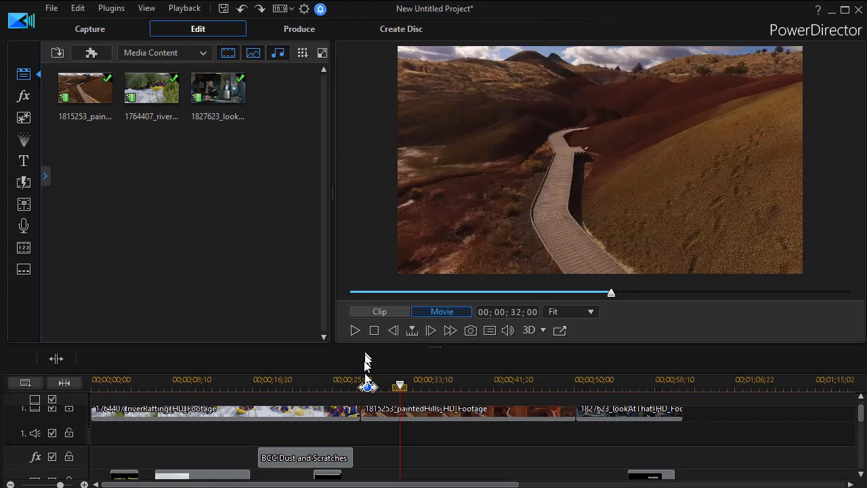
pyautogui.moveTo(445, 460)
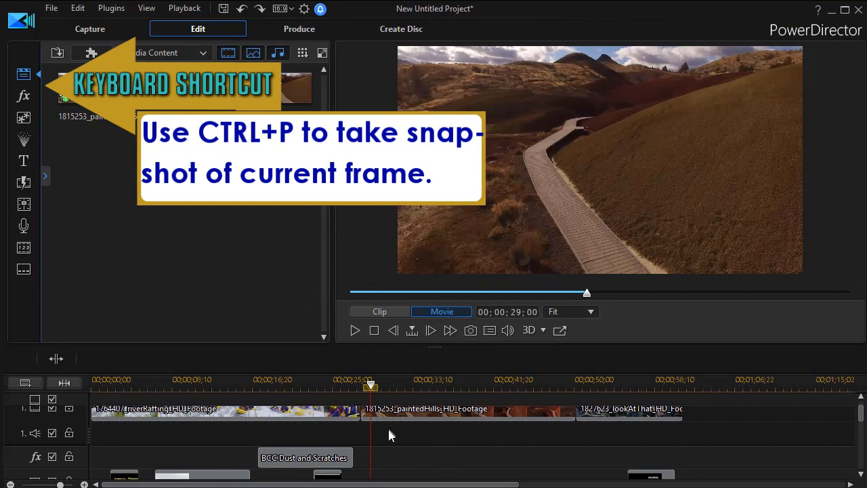
pyautogui.moveTo(371, 423)
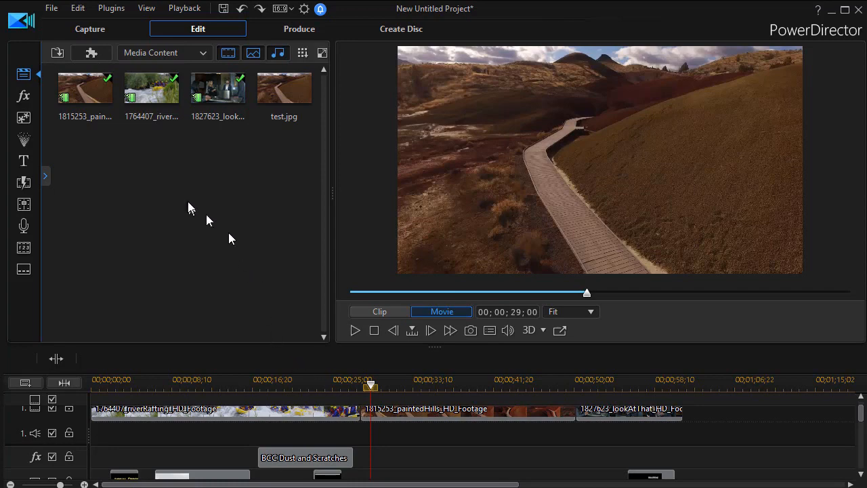
# Select the new test.jpg snapshot in the Media Room.
pyautogui.click(283, 88)
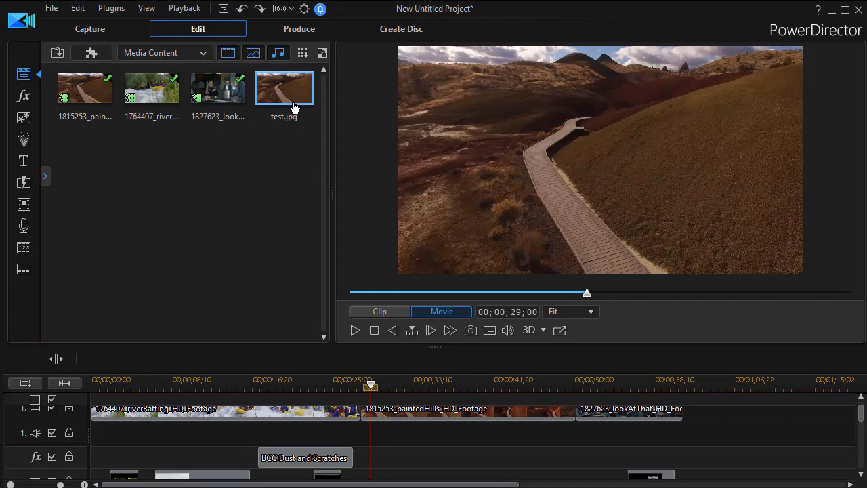